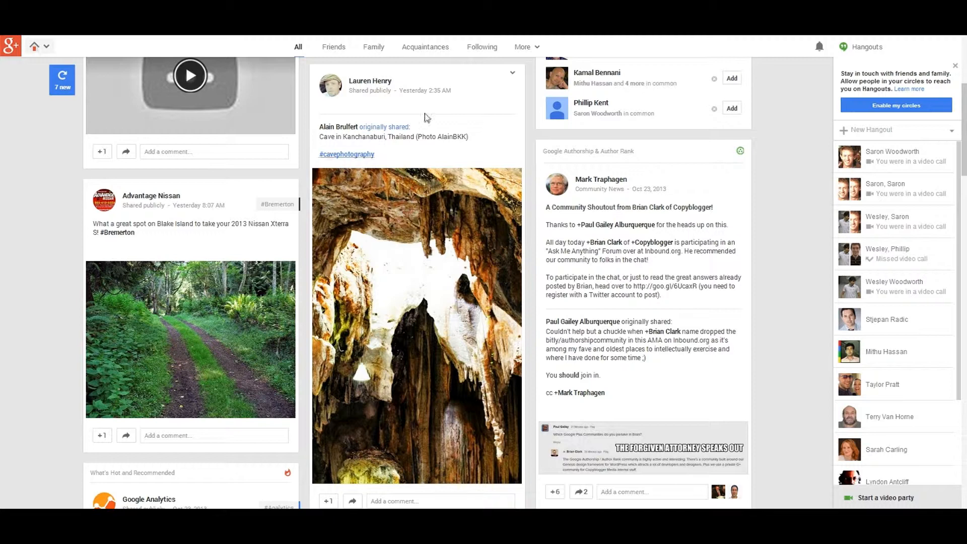
mouse_move(422, 81)
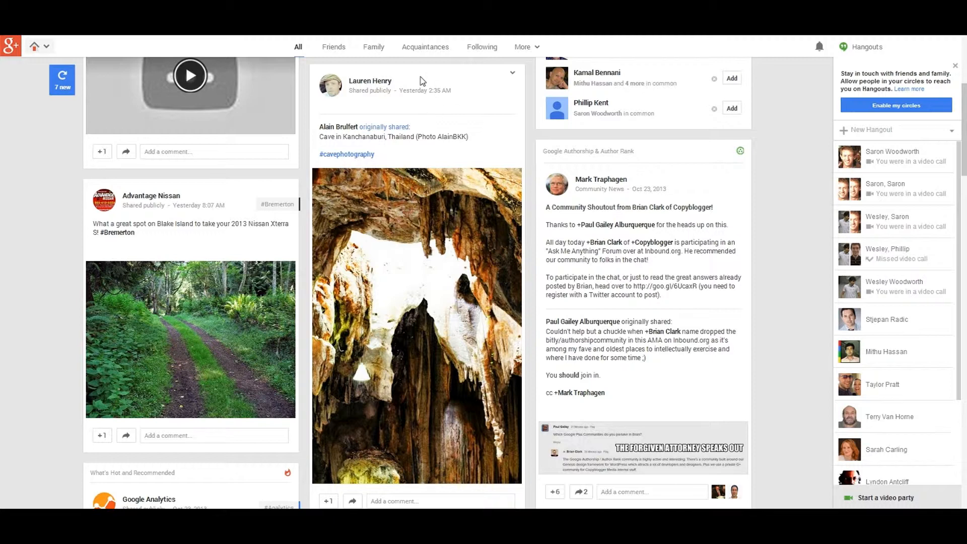
mouse_move(361, 58)
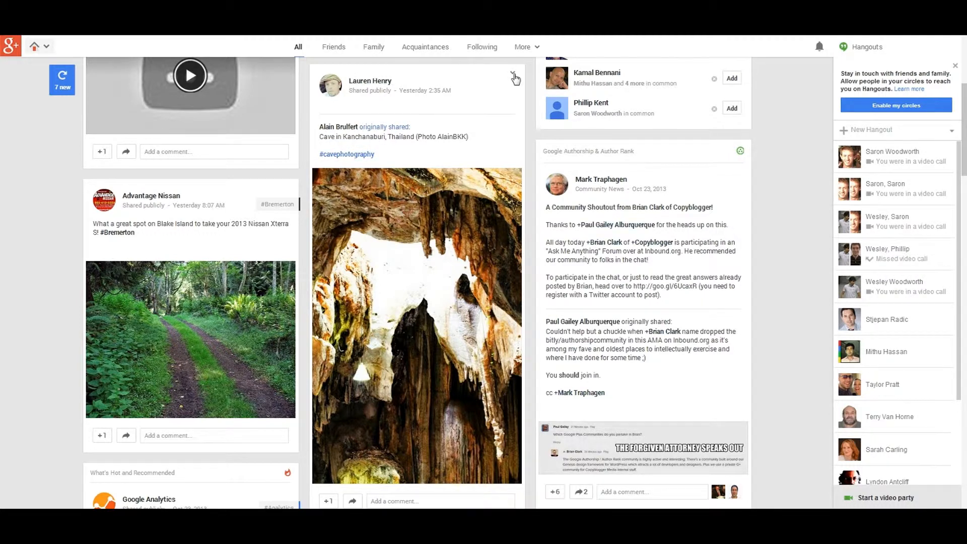
Step: Get the embed code for the cave-photo post via its options menu
left_click(515, 76)
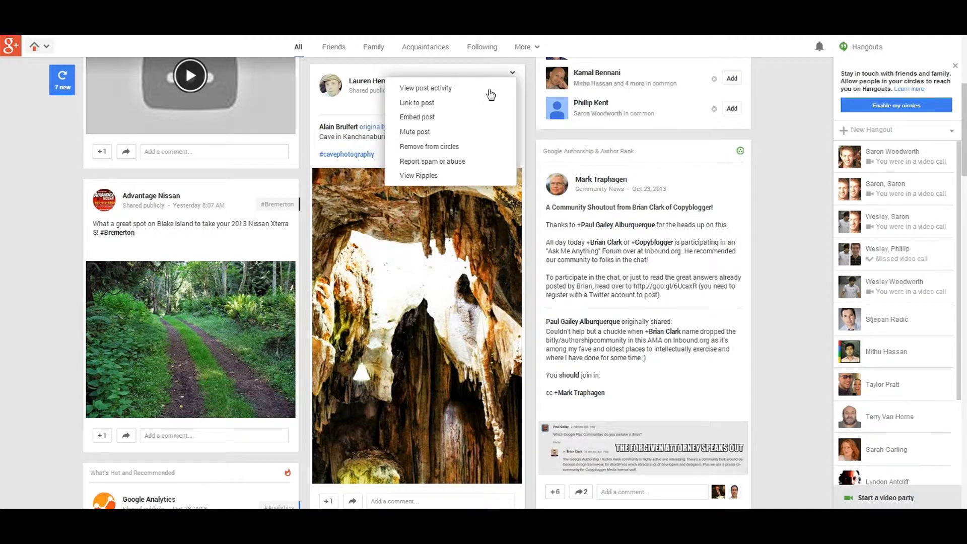
left_click(417, 117)
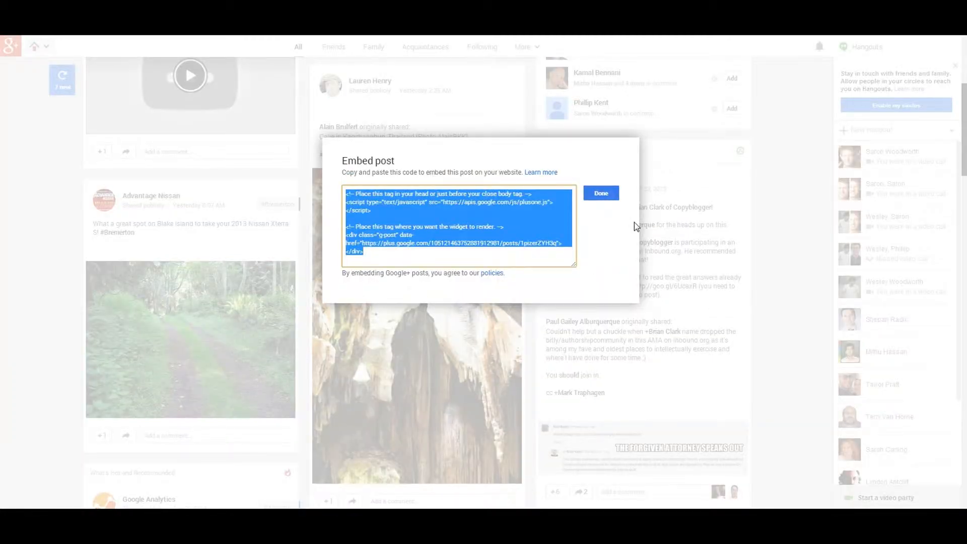
Step: Close the embed code box and update Embed Test 1 with the pasted code
left_click(600, 193)
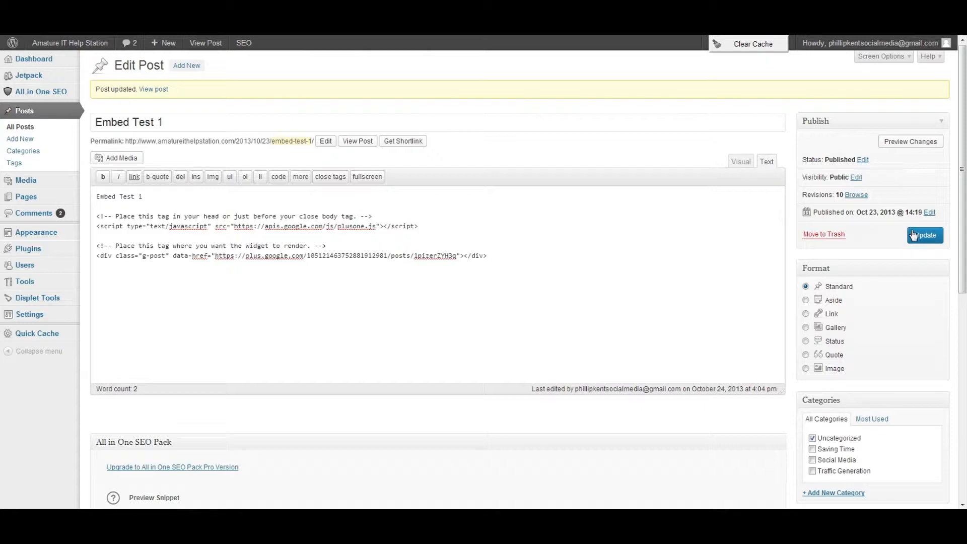
left_click(925, 234)
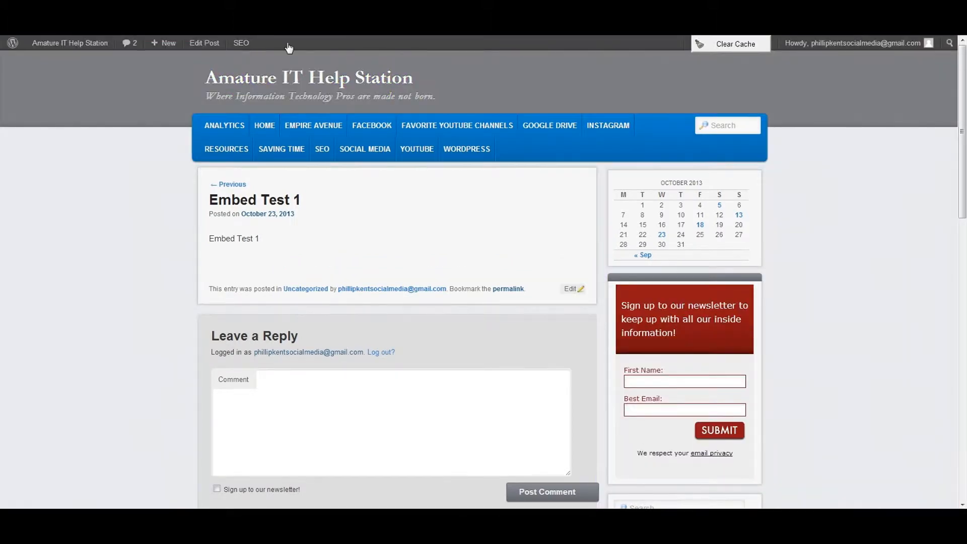
scroll("down", 3)
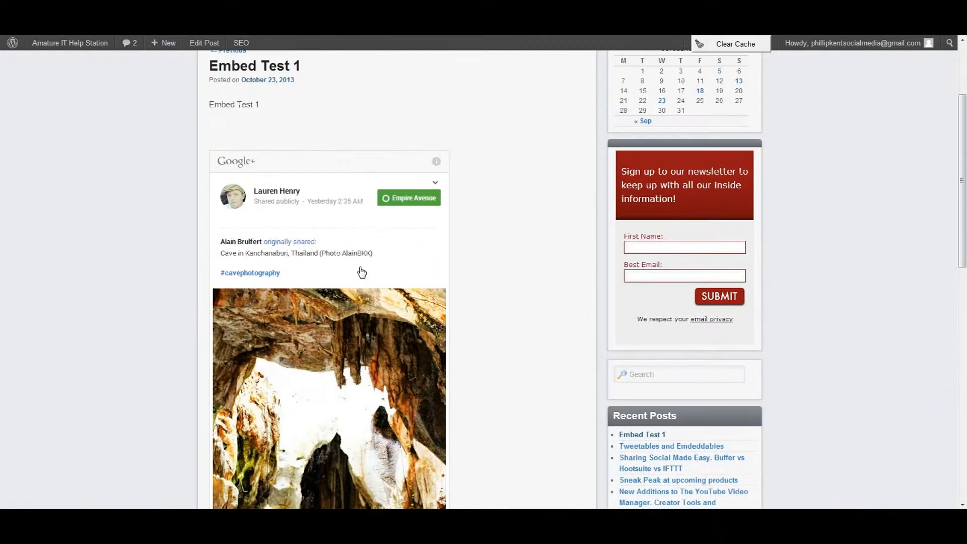
scroll("down", 3)
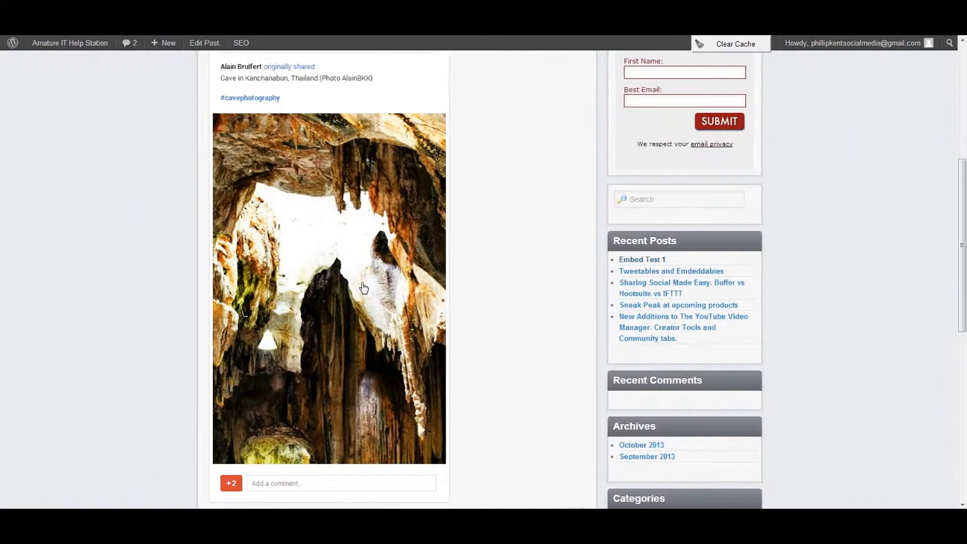
scroll("down", 3)
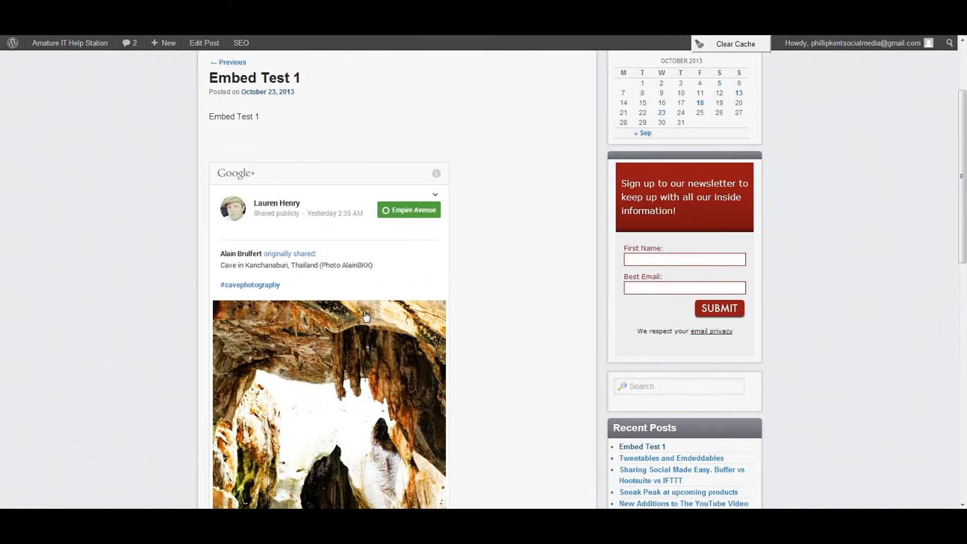
scroll("down", 3)
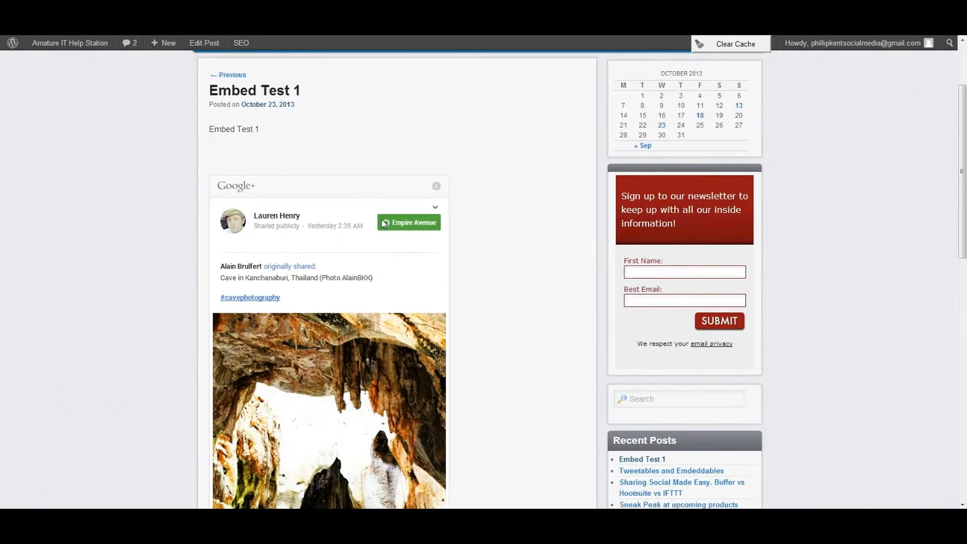
mouse_move(263, 258)
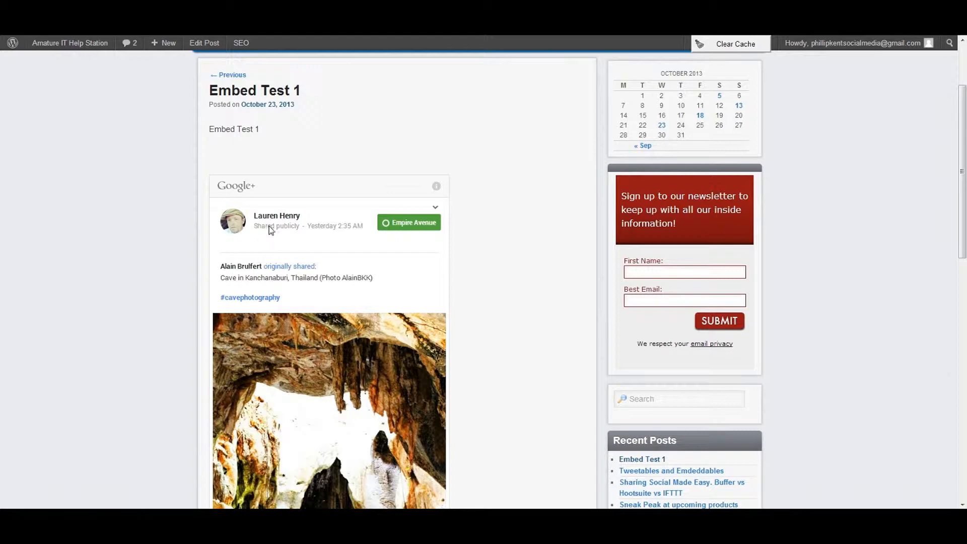
mouse_move(247, 235)
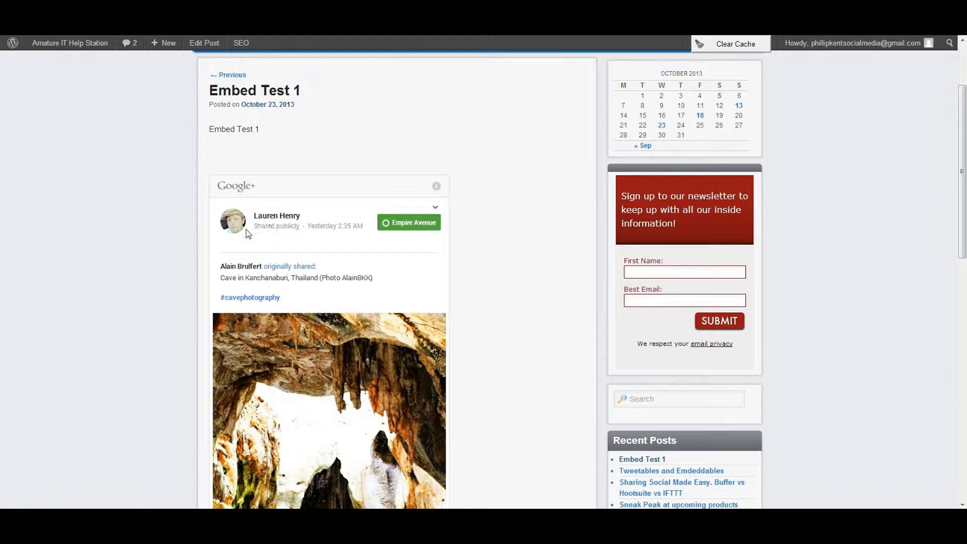
mouse_move(163, 186)
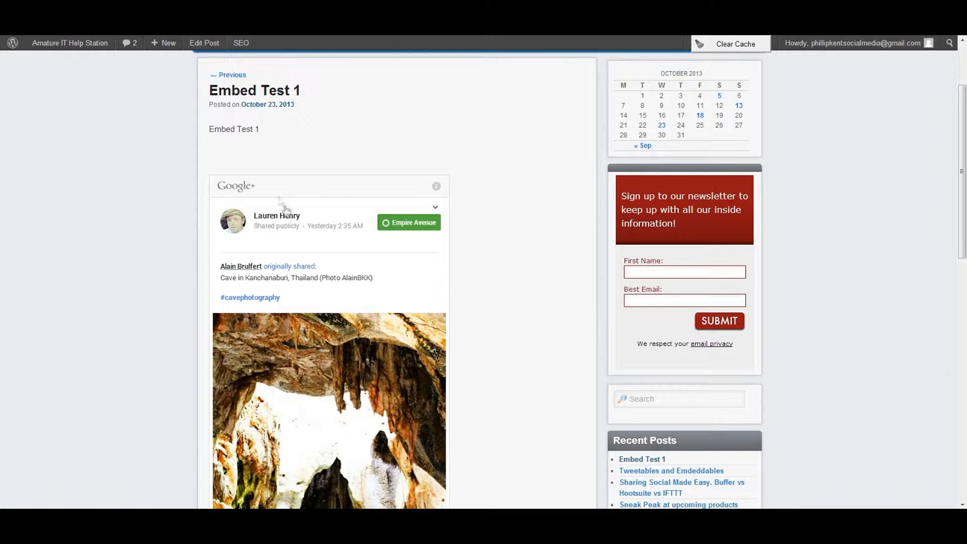
mouse_move(437, 210)
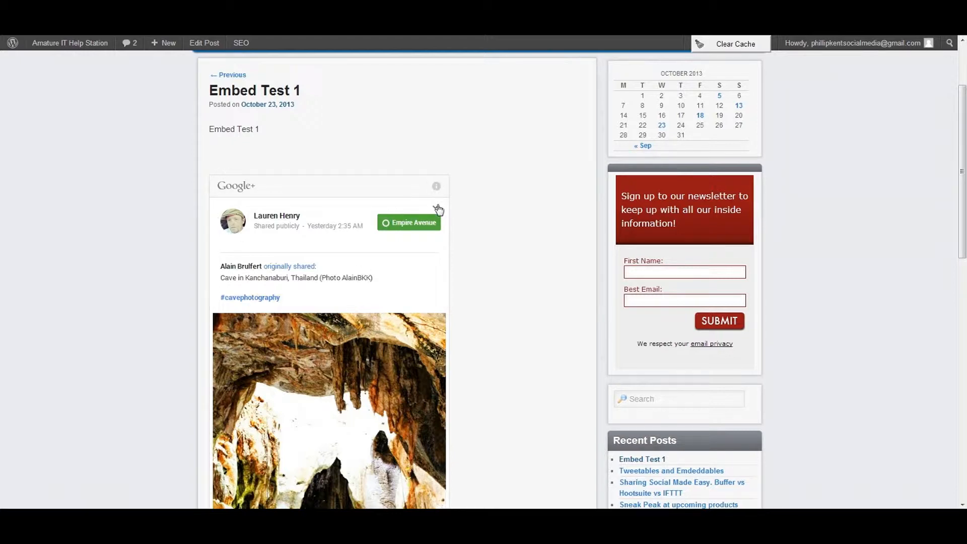
Step: Try the embedded post's dropdown options on the Embed Test 1 page
left_click(436, 207)
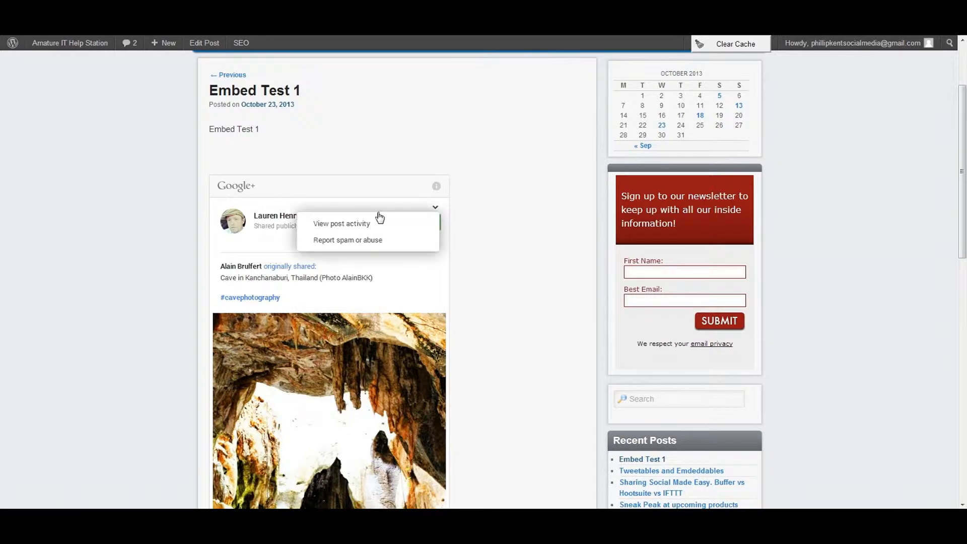
mouse_move(442, 206)
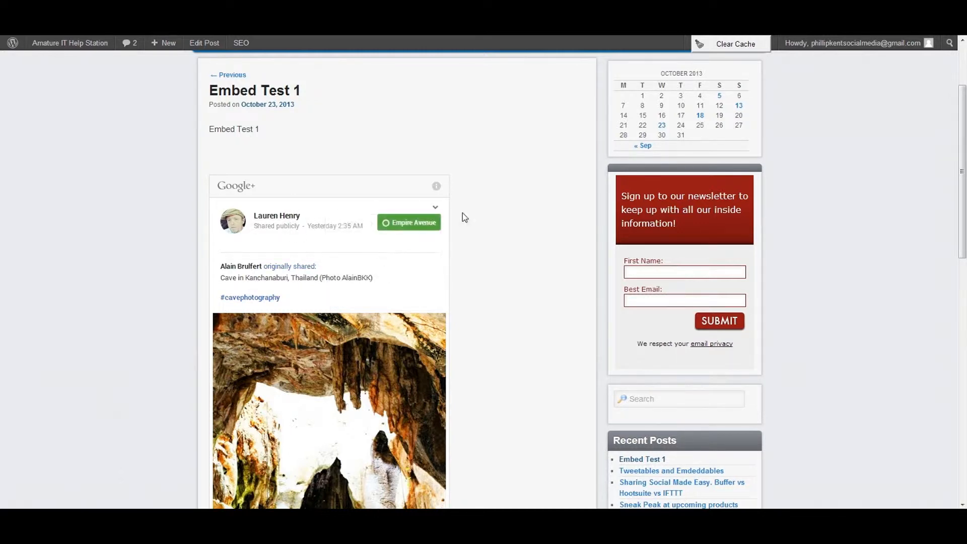
left_click(408, 223)
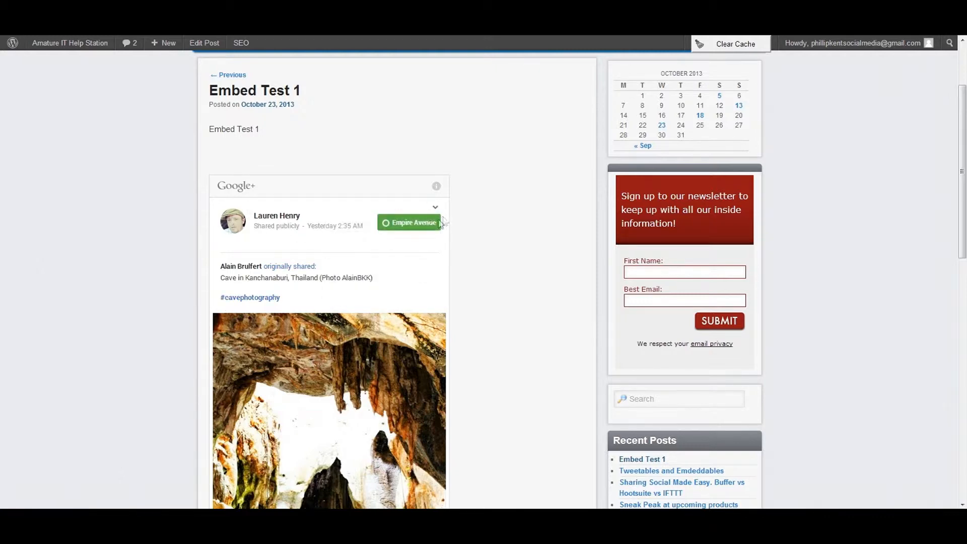
mouse_move(362, 130)
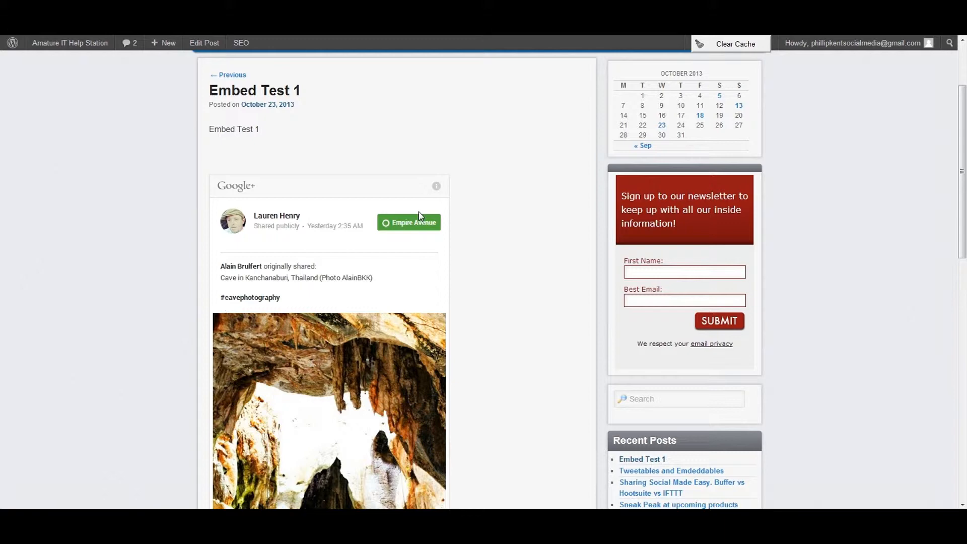
left_click(408, 222)
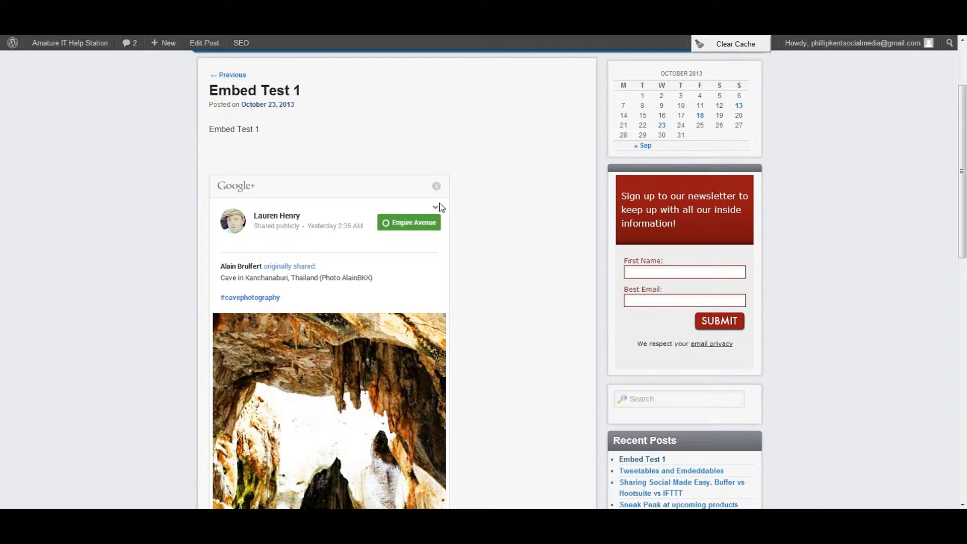
mouse_move(308, 344)
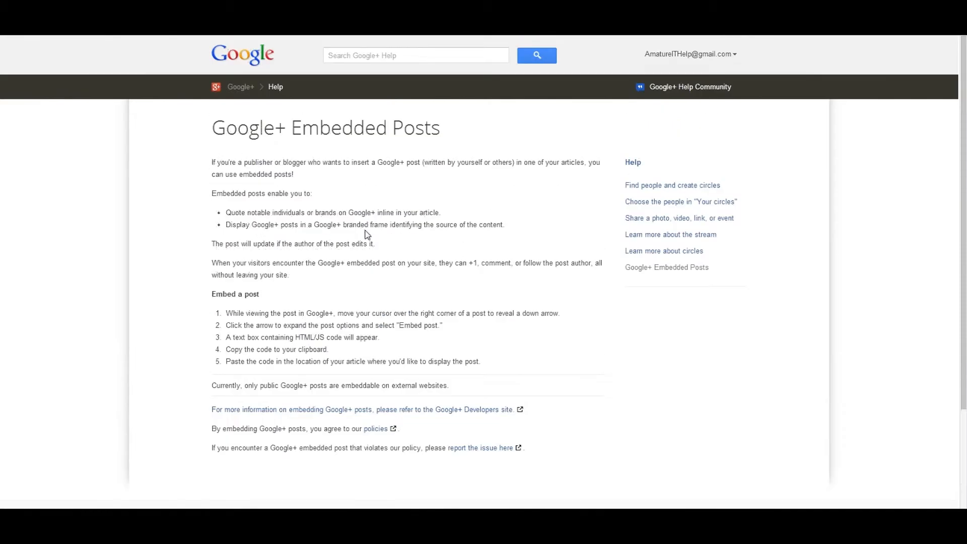
Step: Scroll through the help article and back down to the embedded cave-photo post
scroll("down", 3)
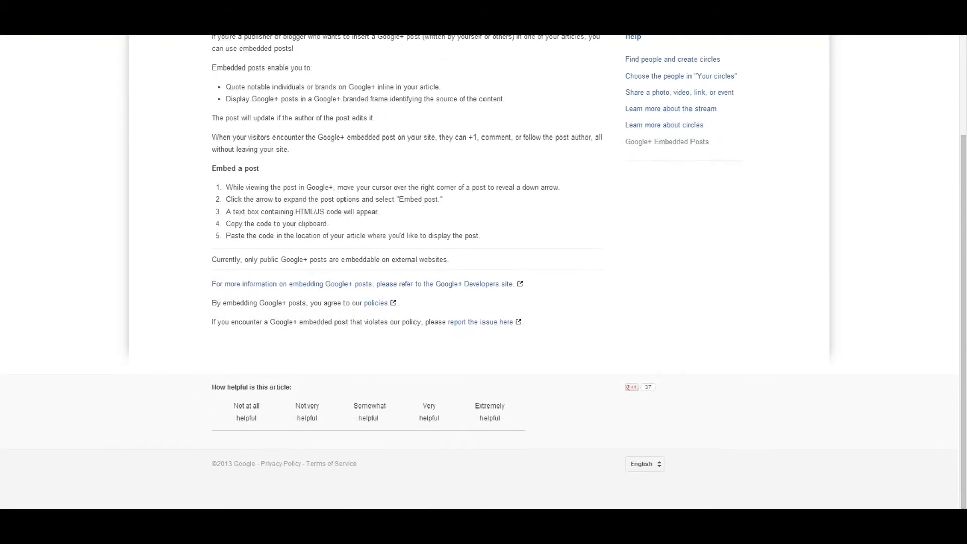
scroll("up", 3)
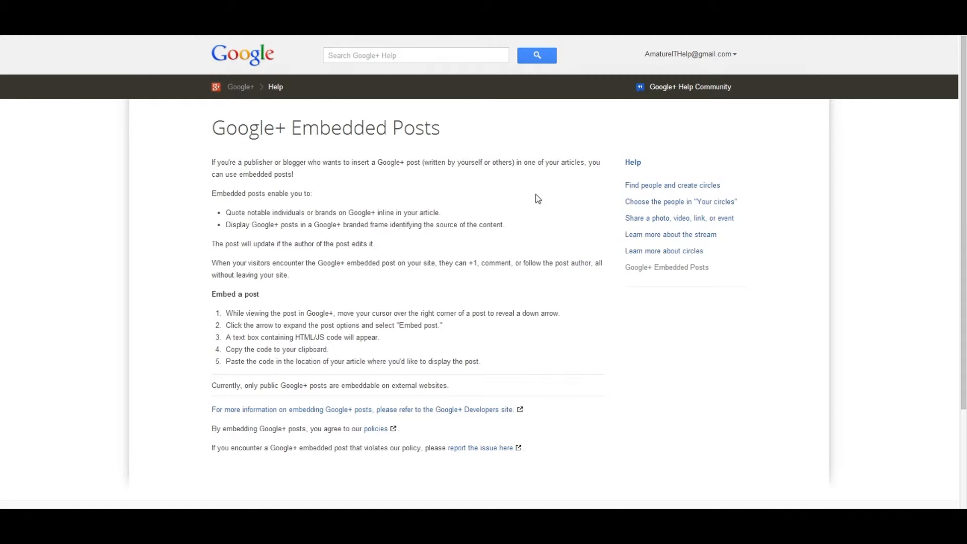
mouse_move(462, 203)
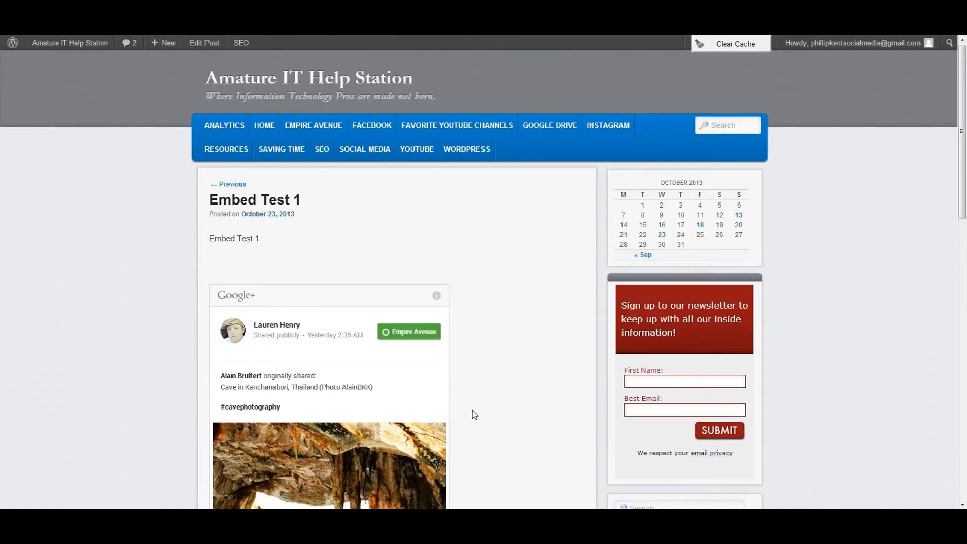
scroll("down", 3)
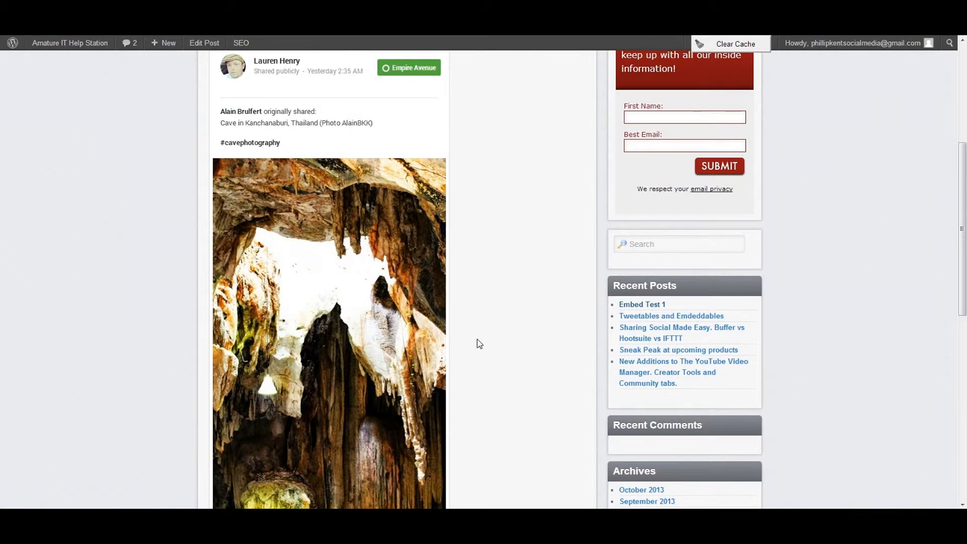